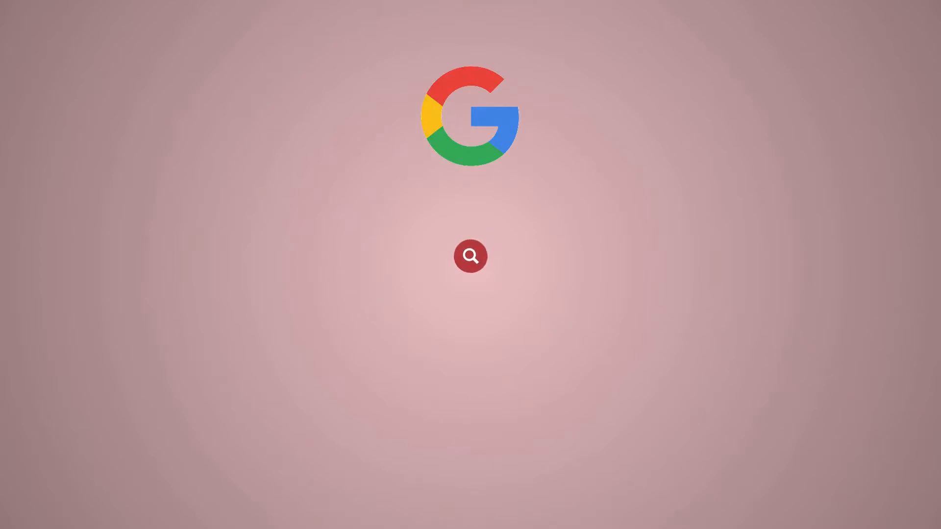
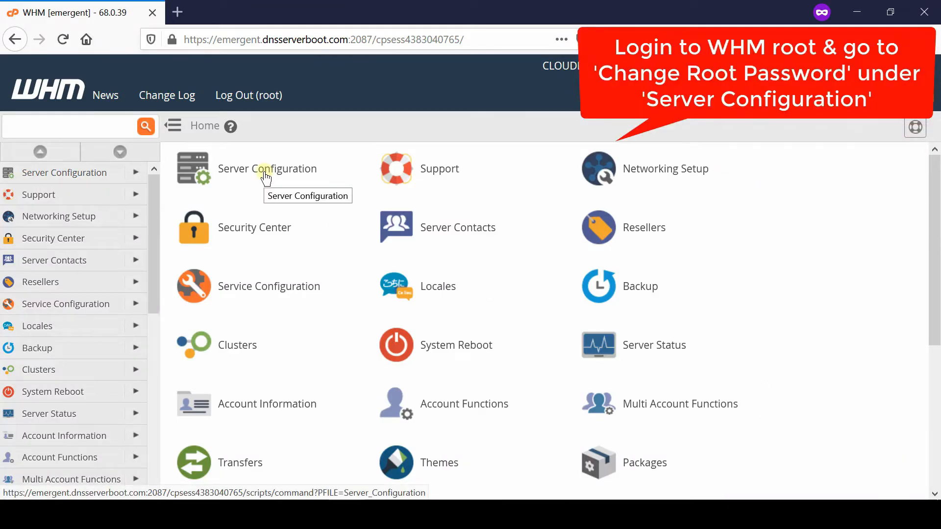
- Log in as root and reach Change Root Password under Server Configuration
click(268, 169)
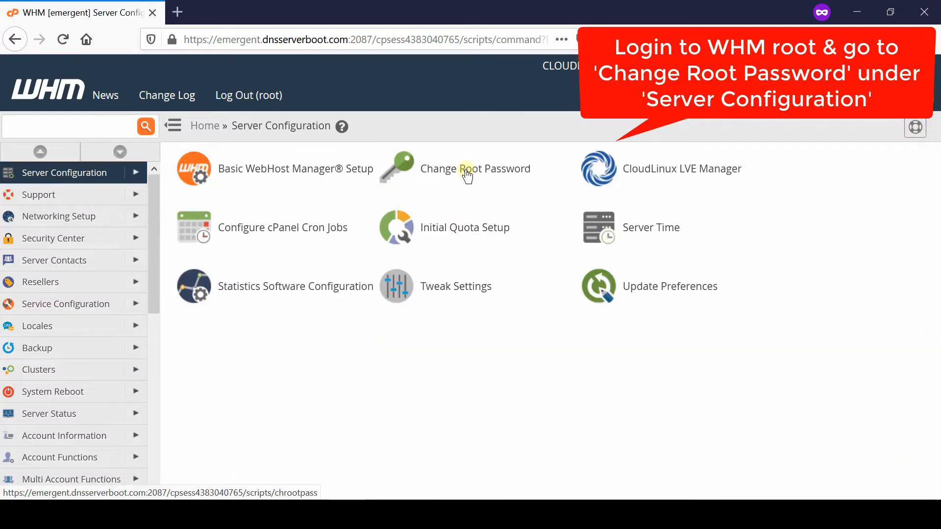
click(475, 169)
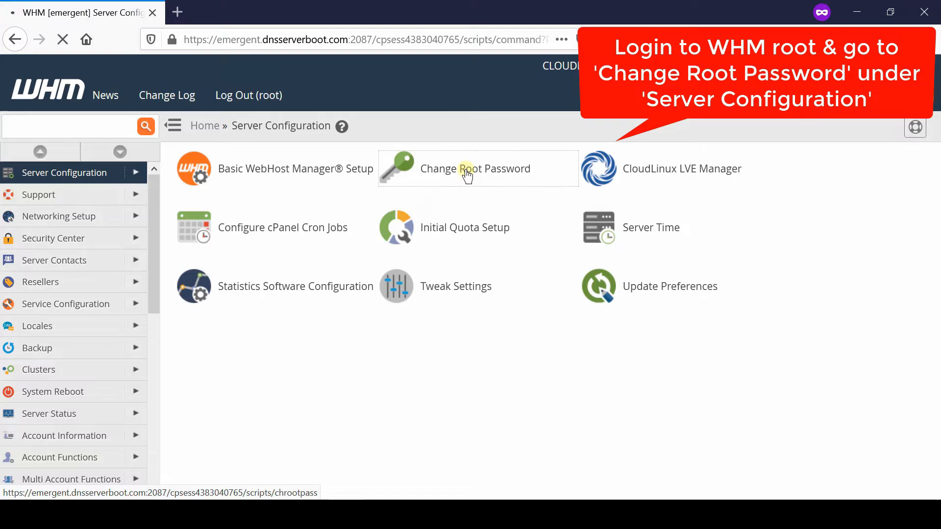
click(477, 168)
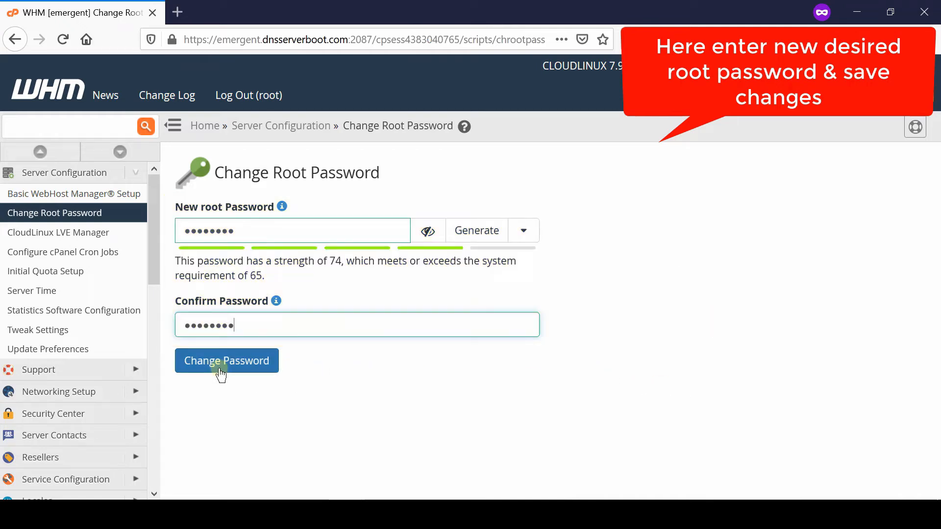
- Save the new confirmed root password with Change Password
click(226, 360)
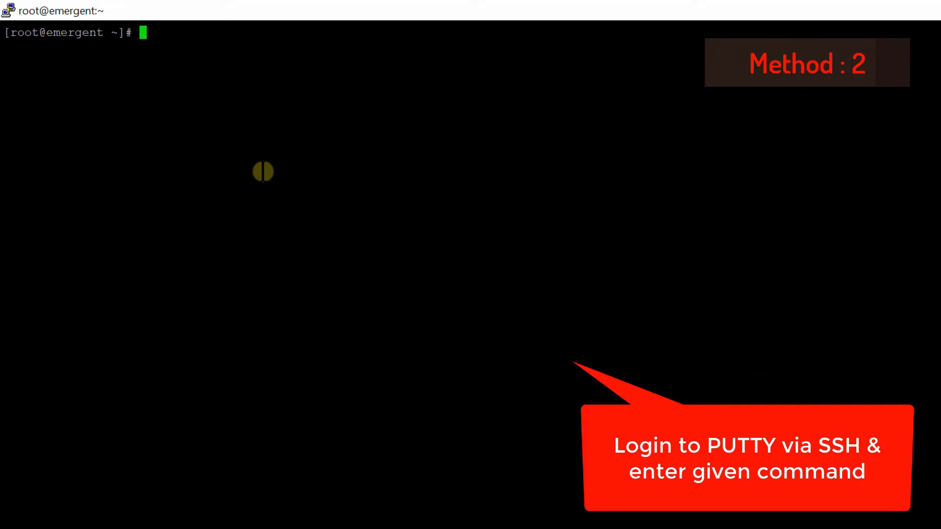
- Run passwd in the root SSH session and submit the retyped new password
text(pass)
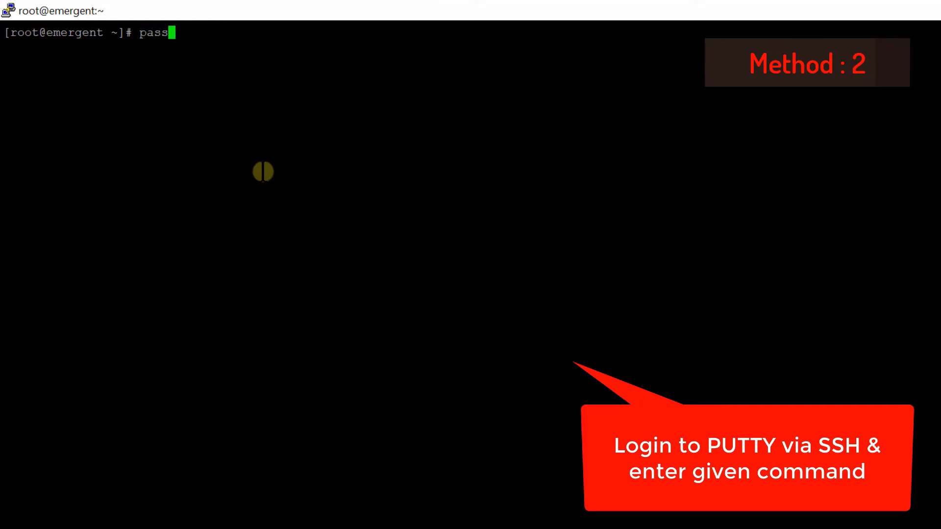
text(wd)
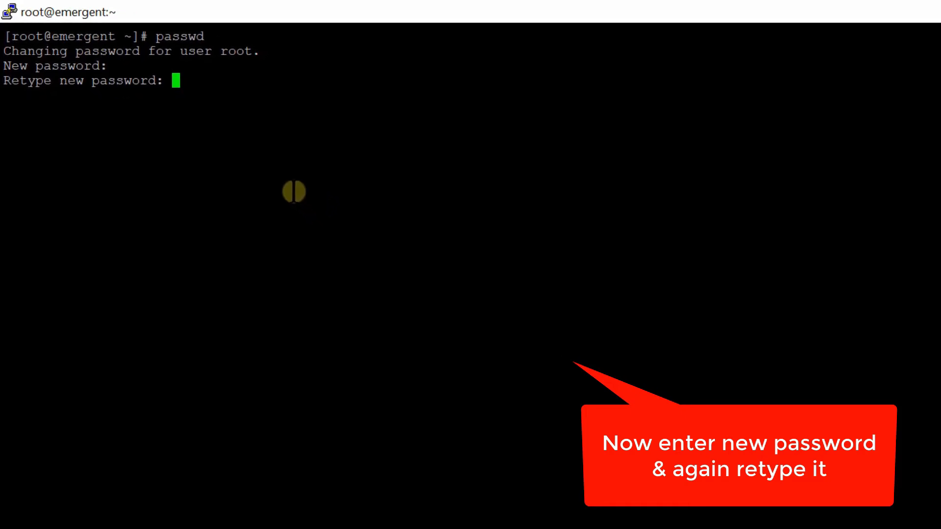
key(Enter)
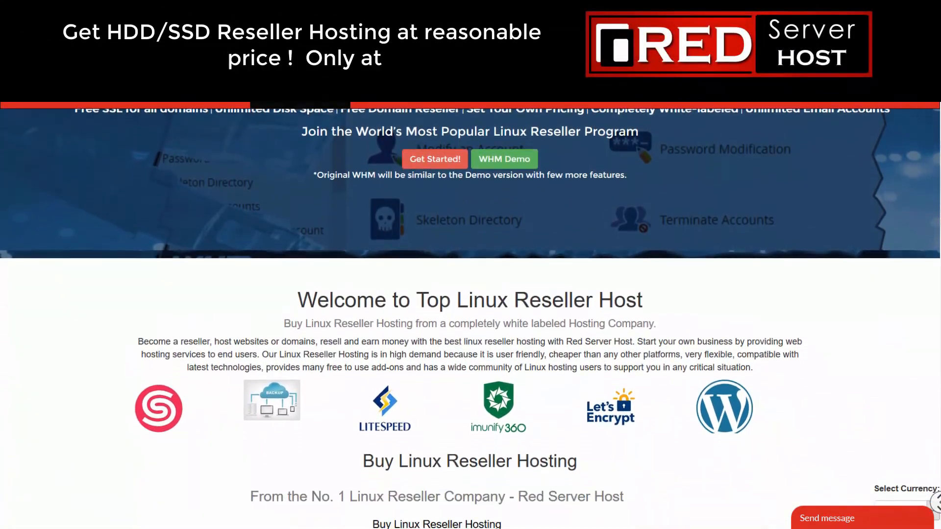
scroll(down, 3)
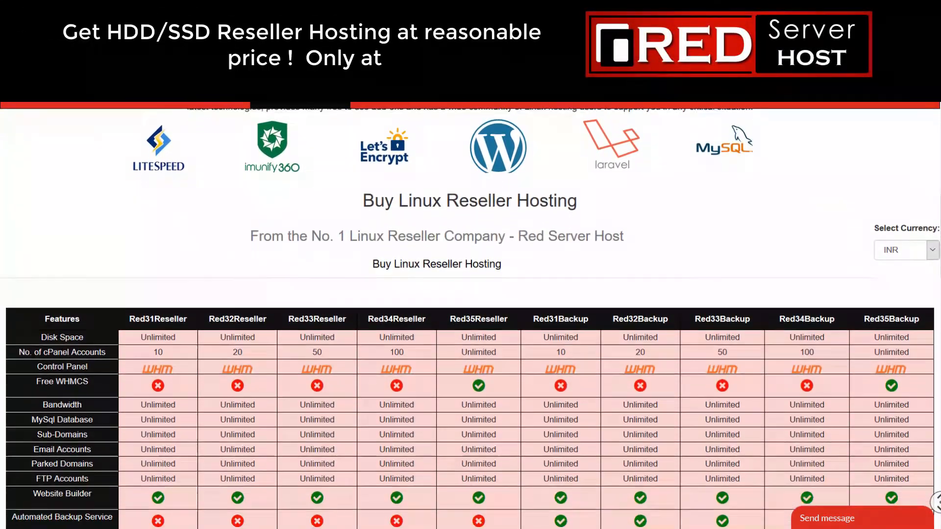
scroll(down, 3)
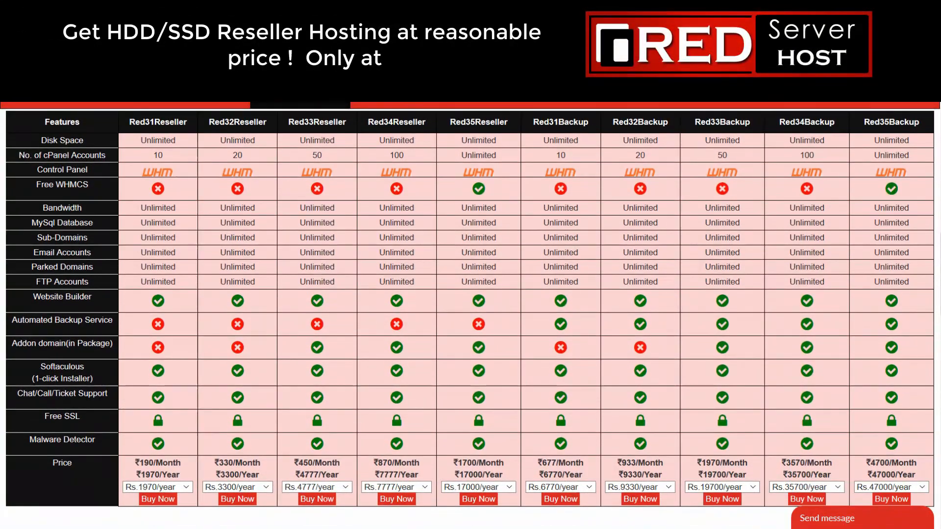